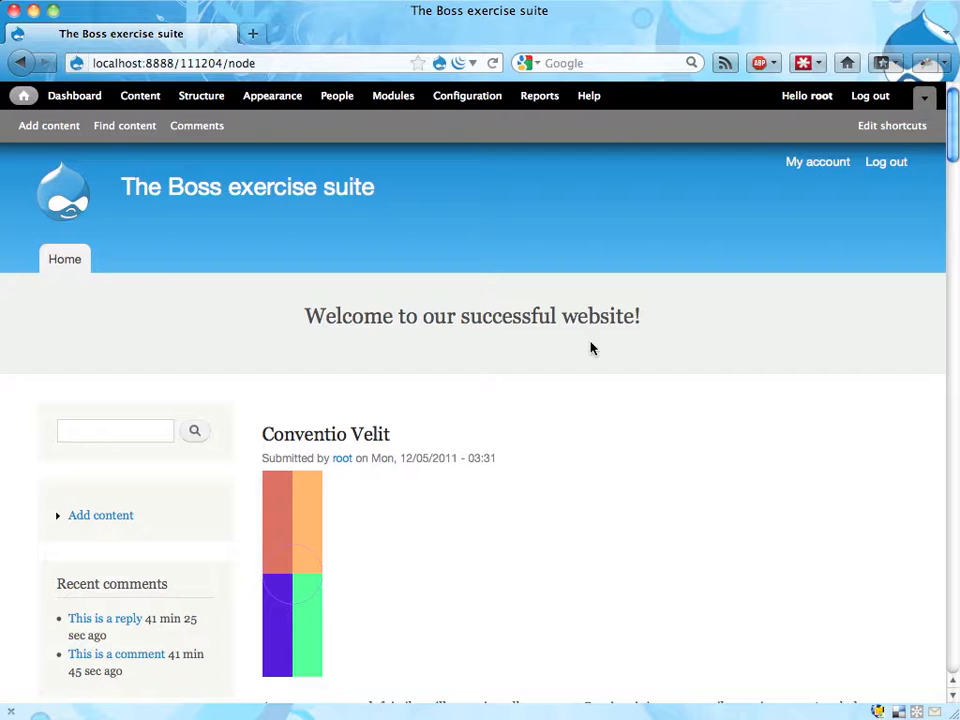
mouse_move(188, 456)
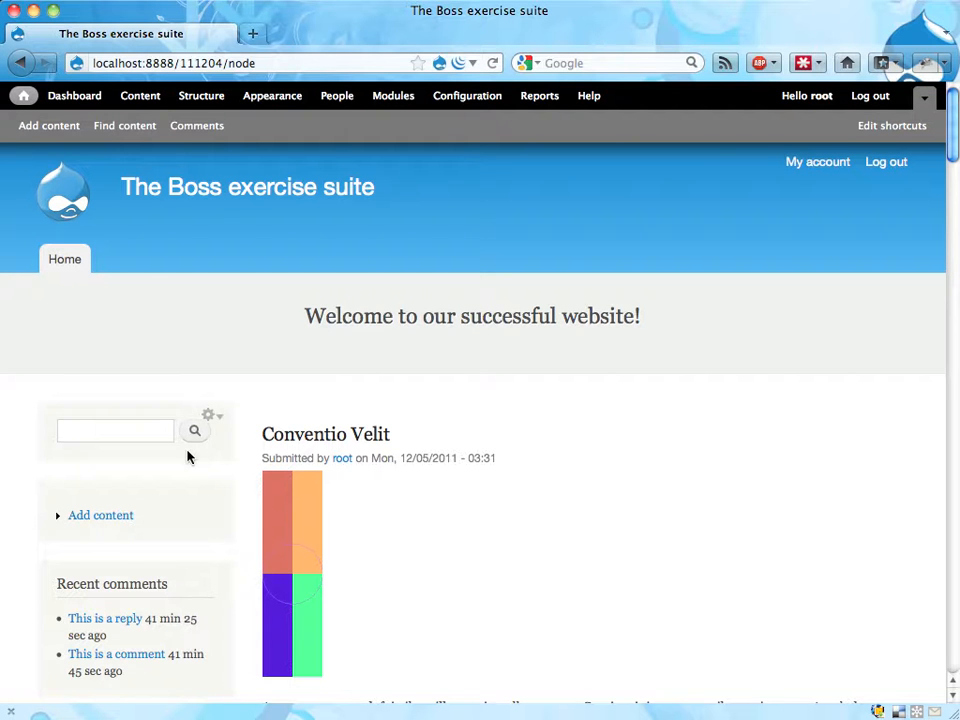
mouse_move(768, 212)
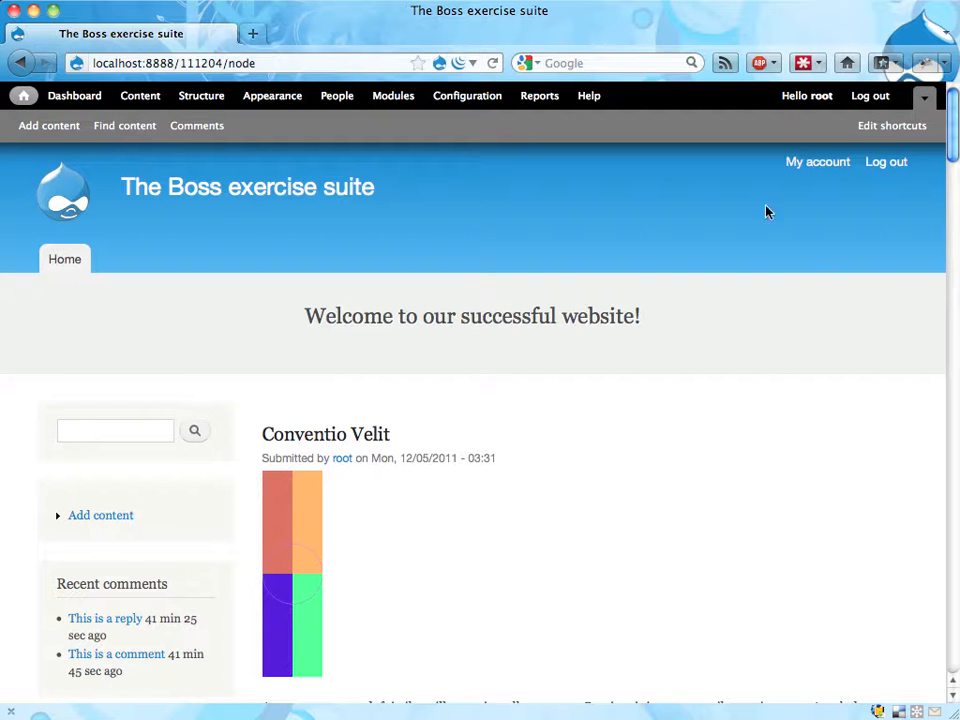
mouse_move(200, 96)
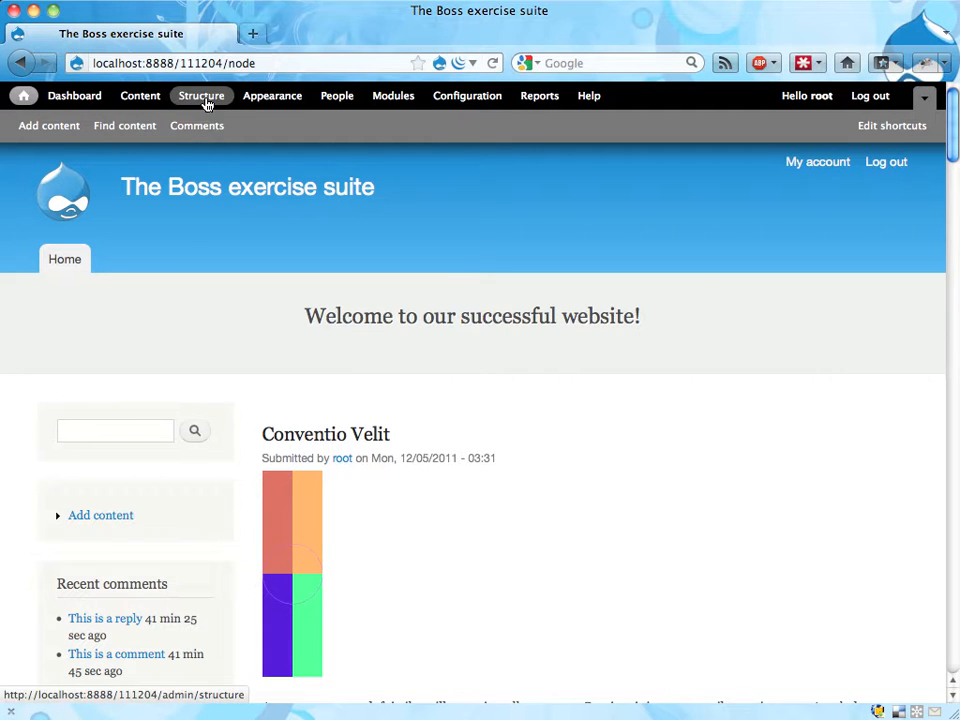
mouse_move(544, 192)
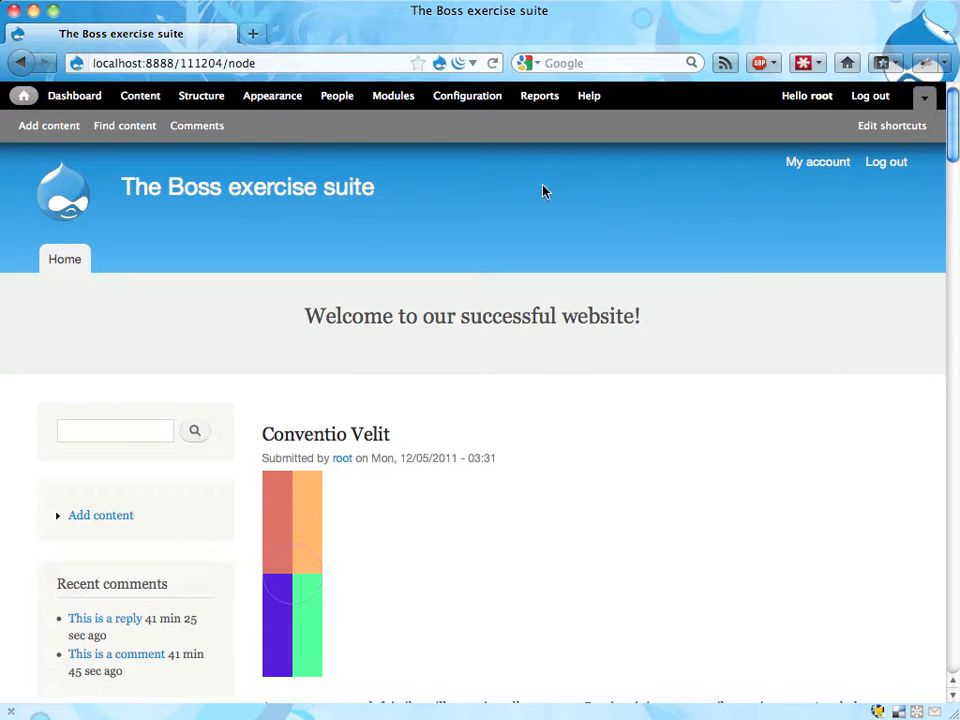
Step: Reach the Blocks administration page via Structure and start Bartik's block-regions demonstration
left_click(200, 96)
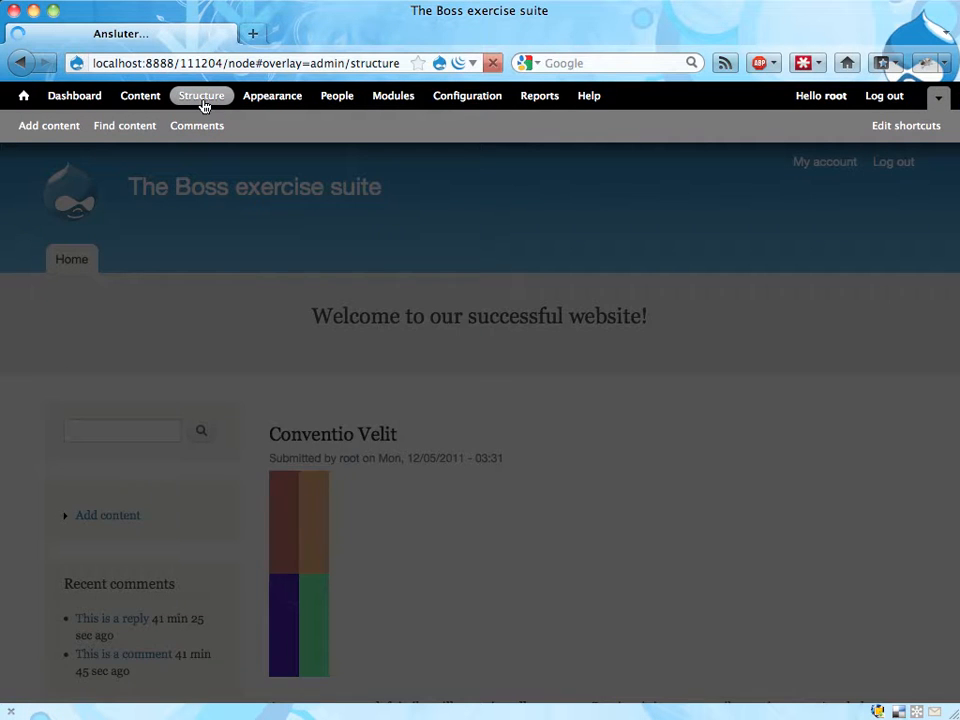
left_click(200, 96)
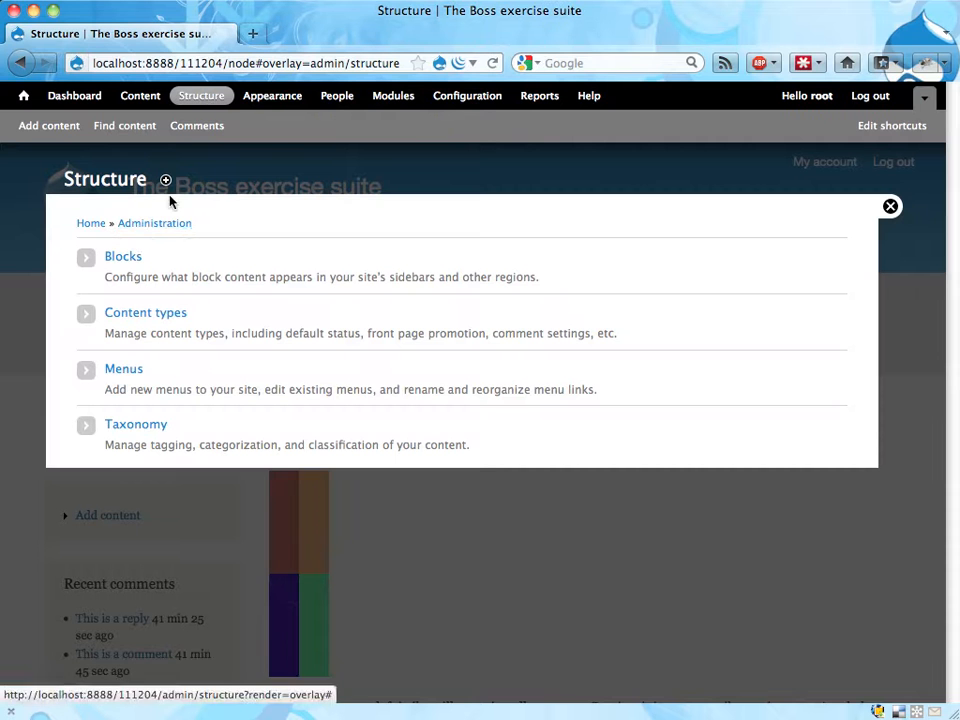
left_click(122, 256)
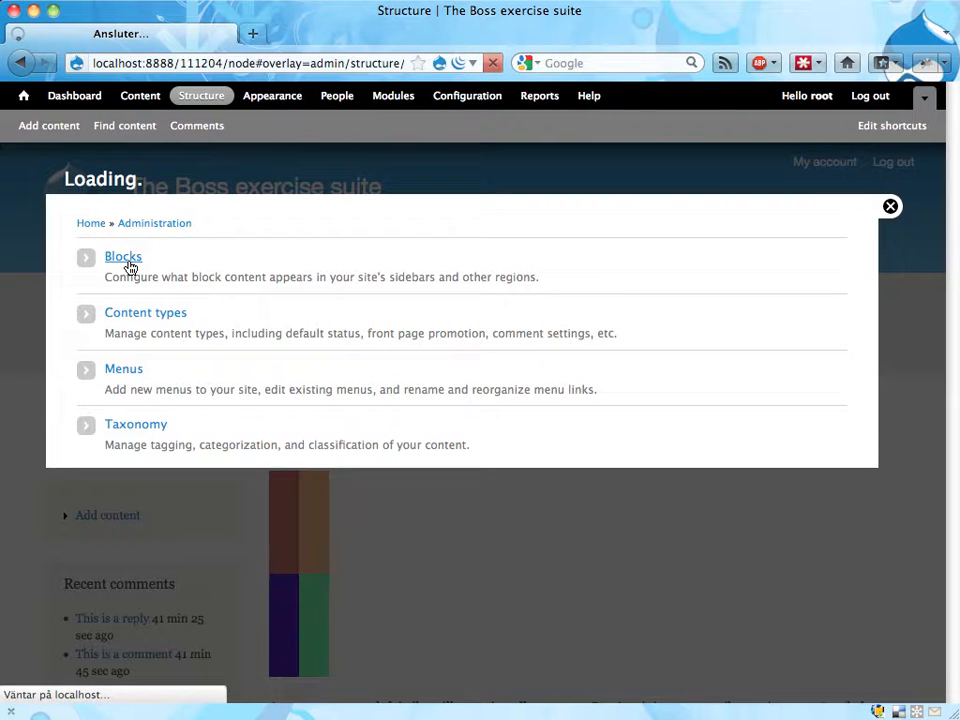
left_click(122, 256)
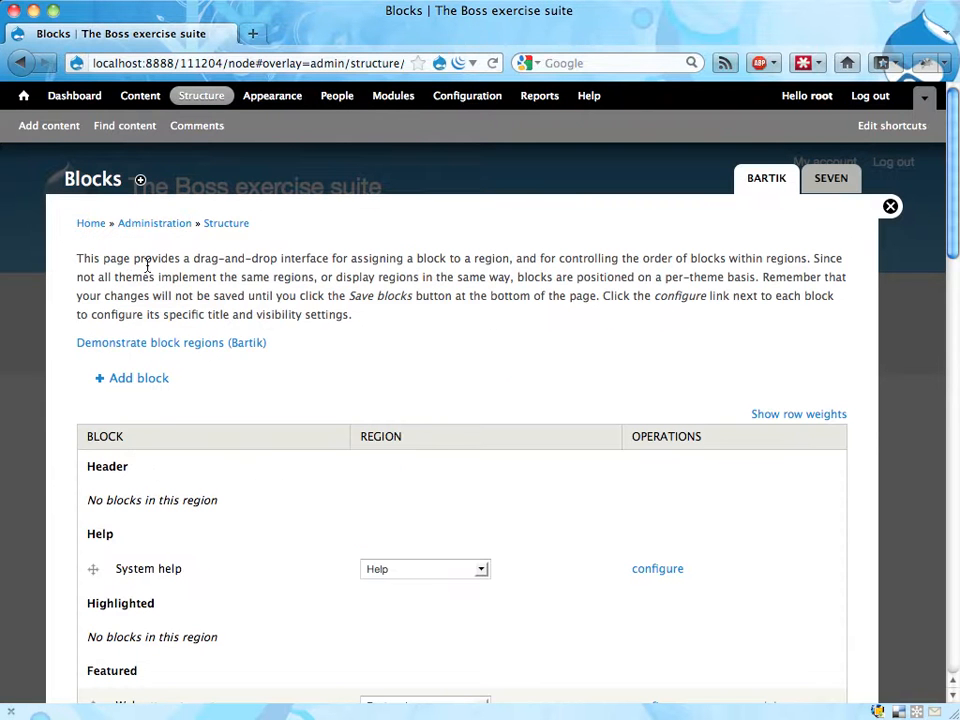
mouse_move(144, 348)
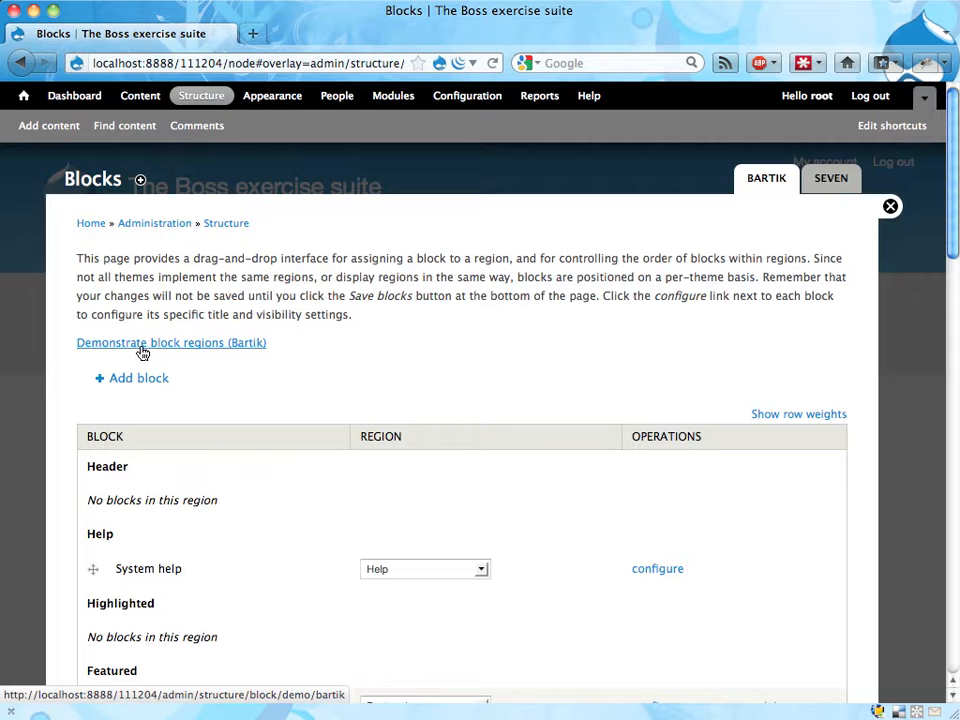
left_click(172, 342)
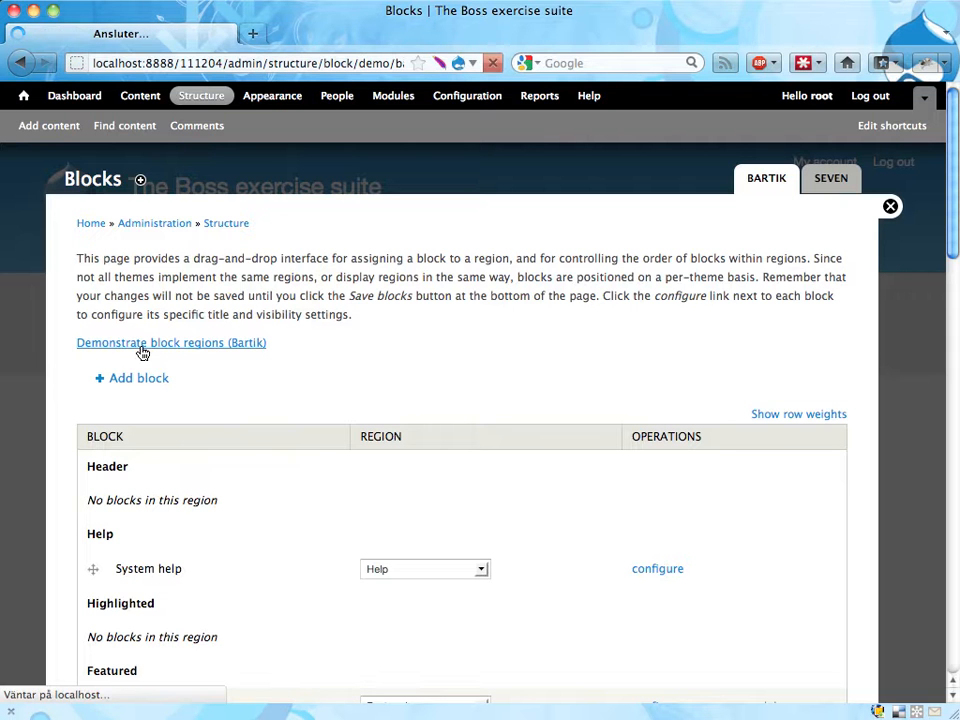
Step: Show Bartik's block-region demonstration and point out the Header region at top right
left_click(172, 342)
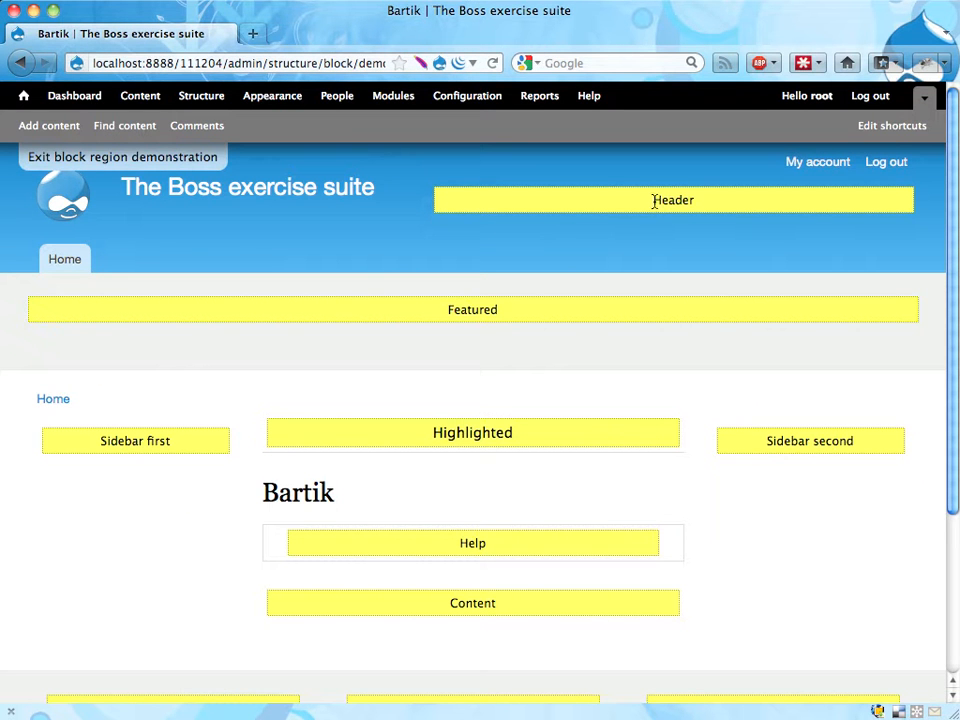
double_click(672, 200)
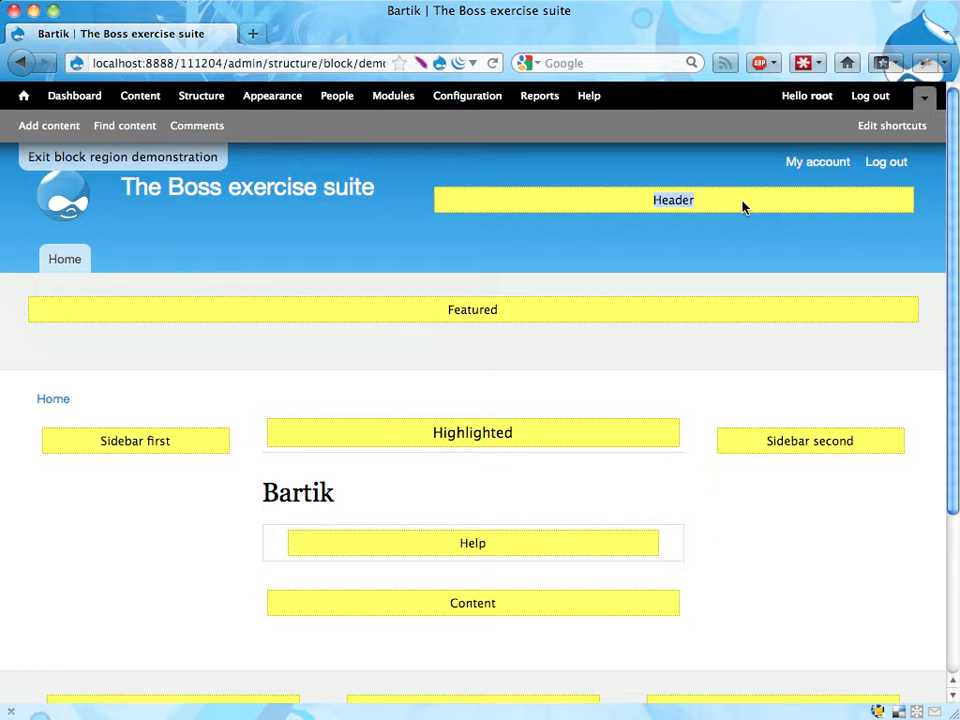
scroll("down", 3)
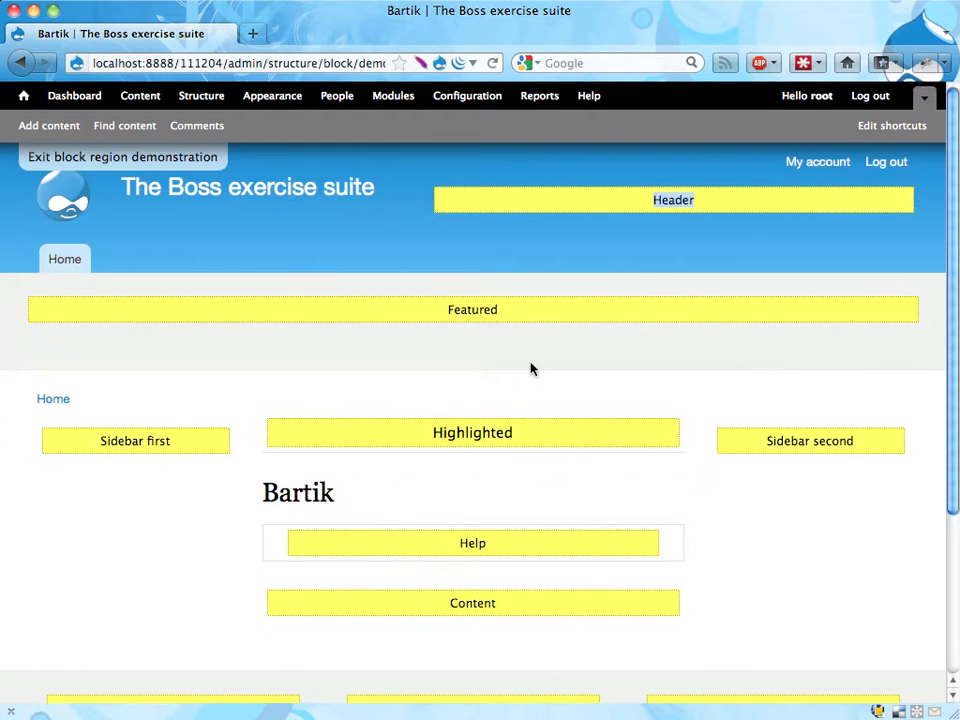
mouse_move(446, 198)
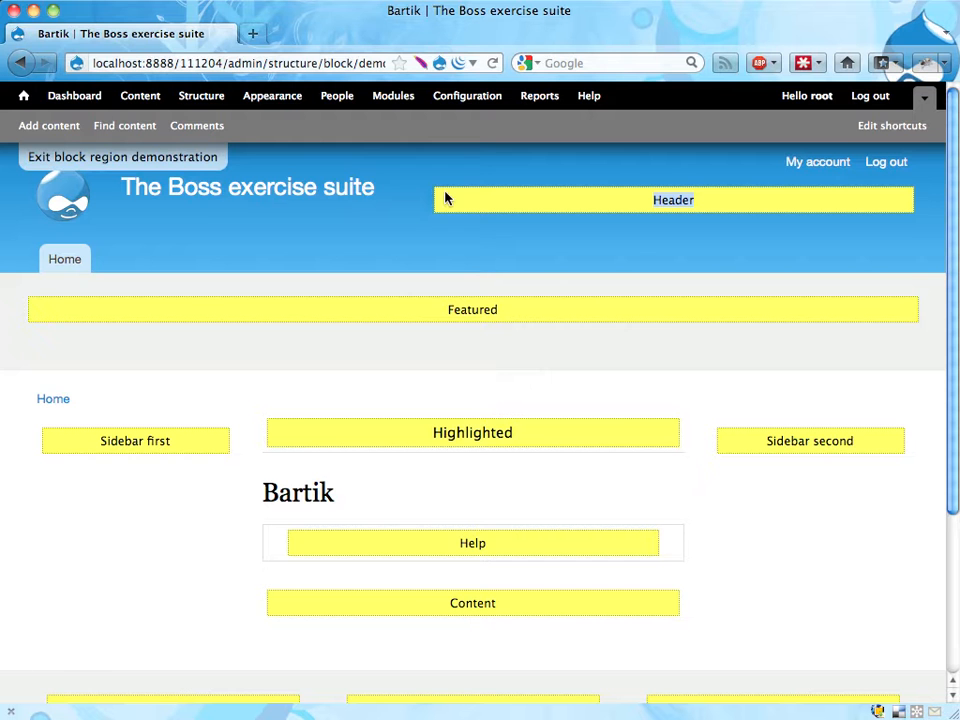
mouse_move(236, 188)
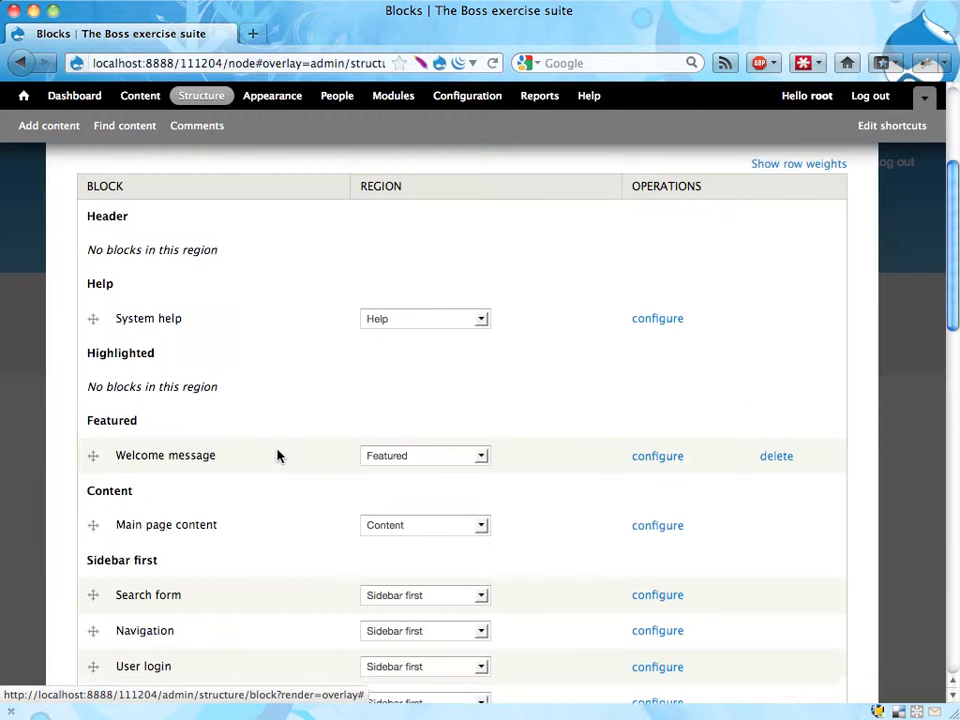
Step: Set the Search form block's region to Header and save the block placements
scroll("down", 3)
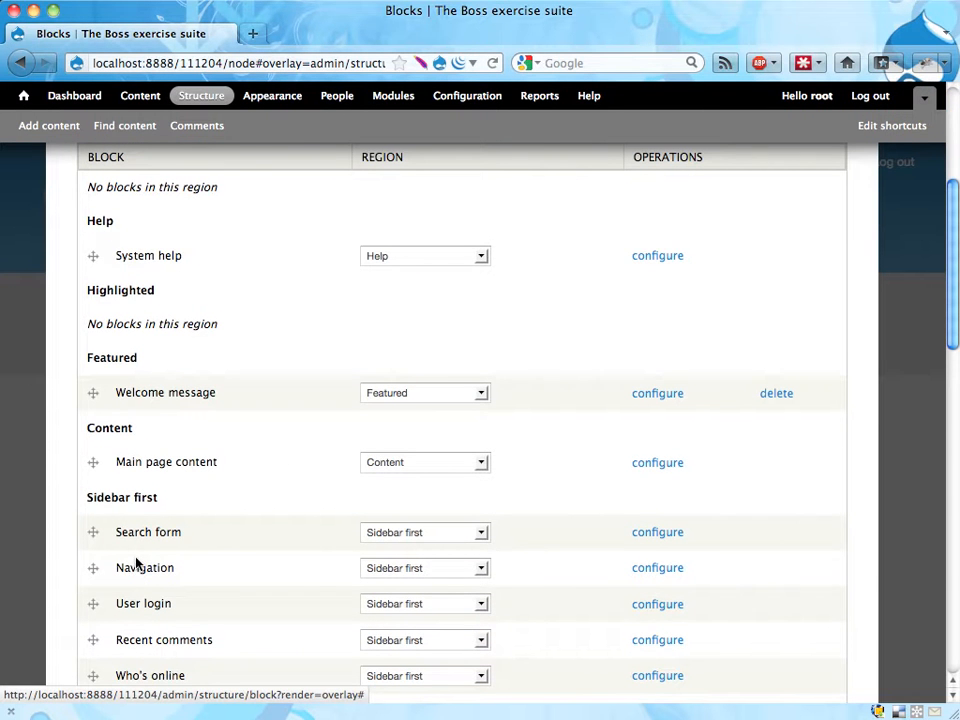
left_click(424, 532)
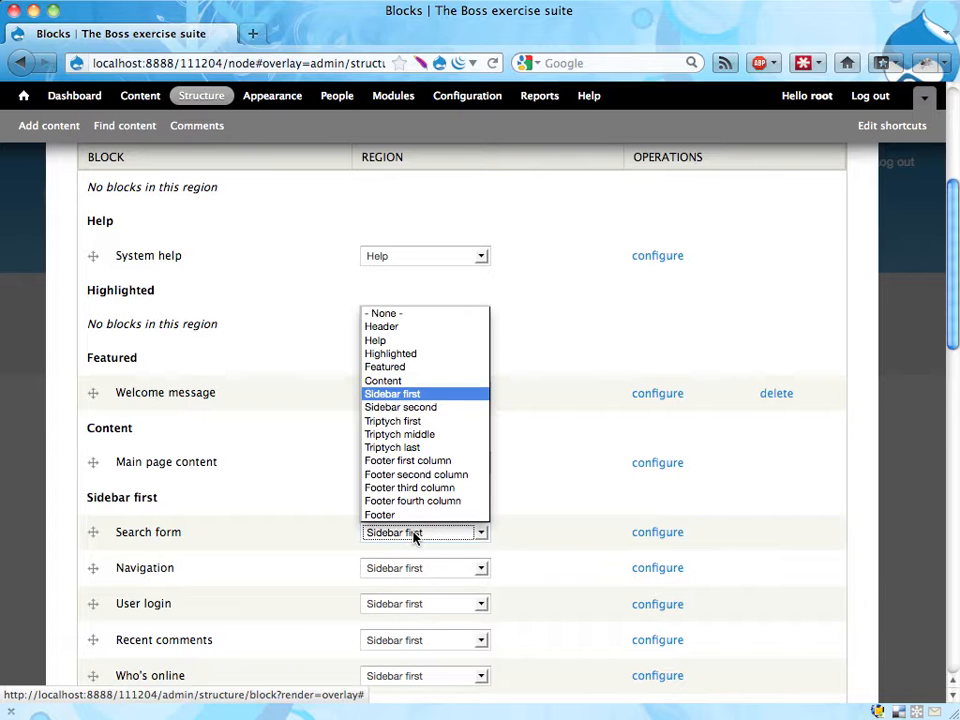
mouse_move(416, 328)
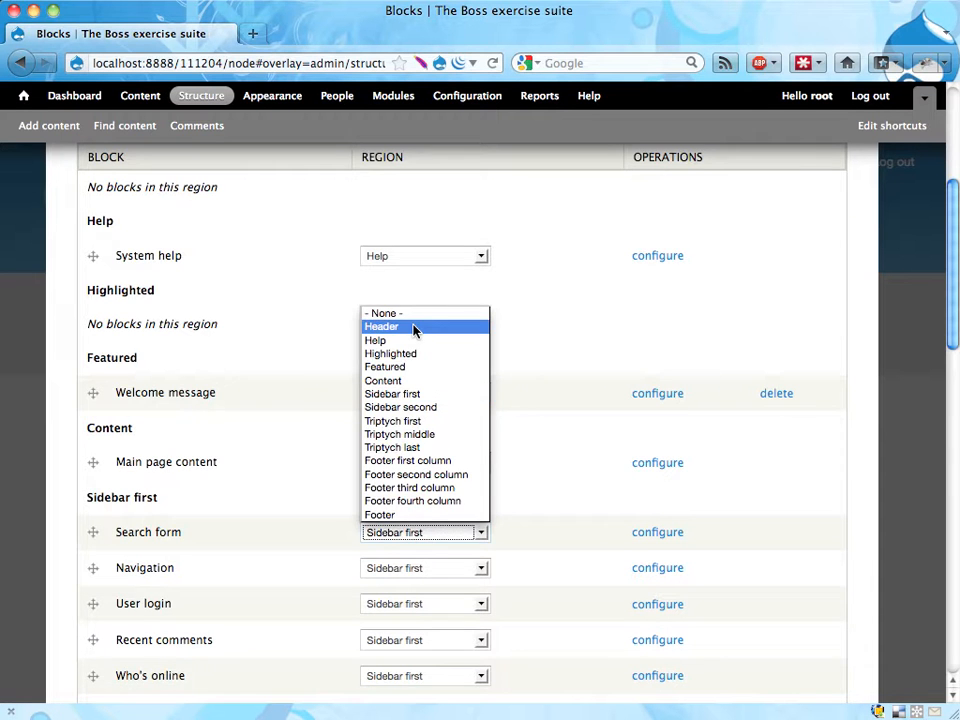
left_click(380, 326)
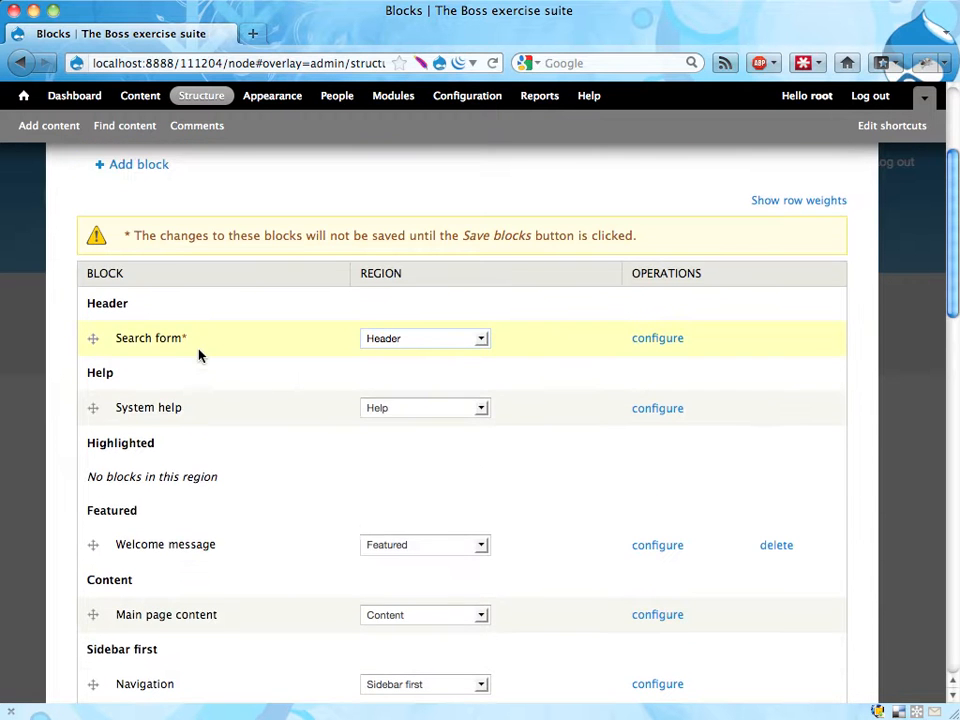
left_click(132, 616)
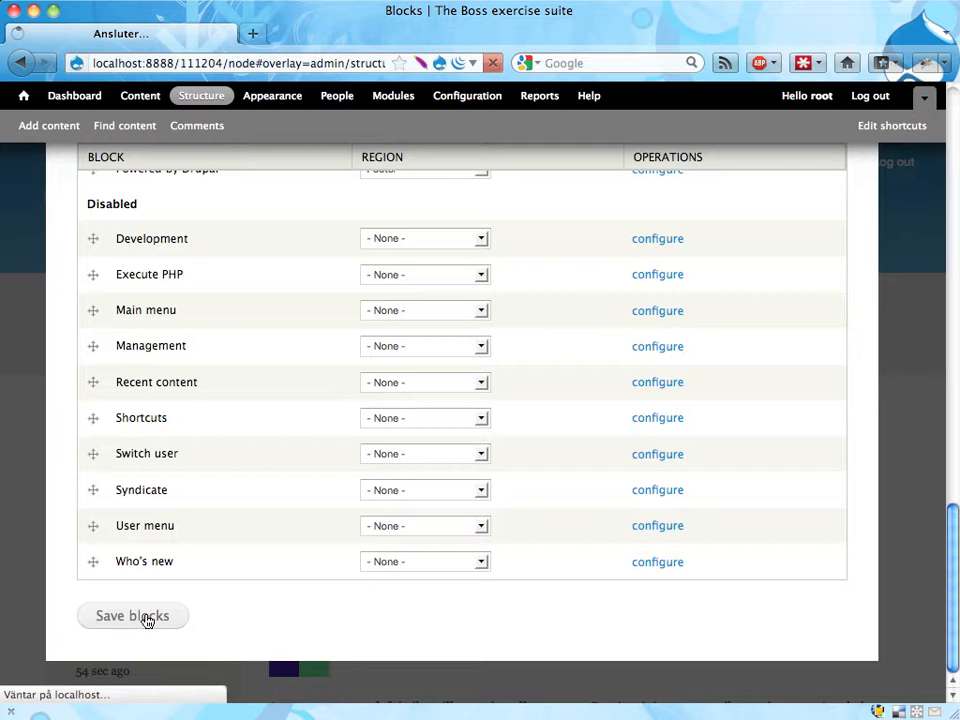
left_click(132, 616)
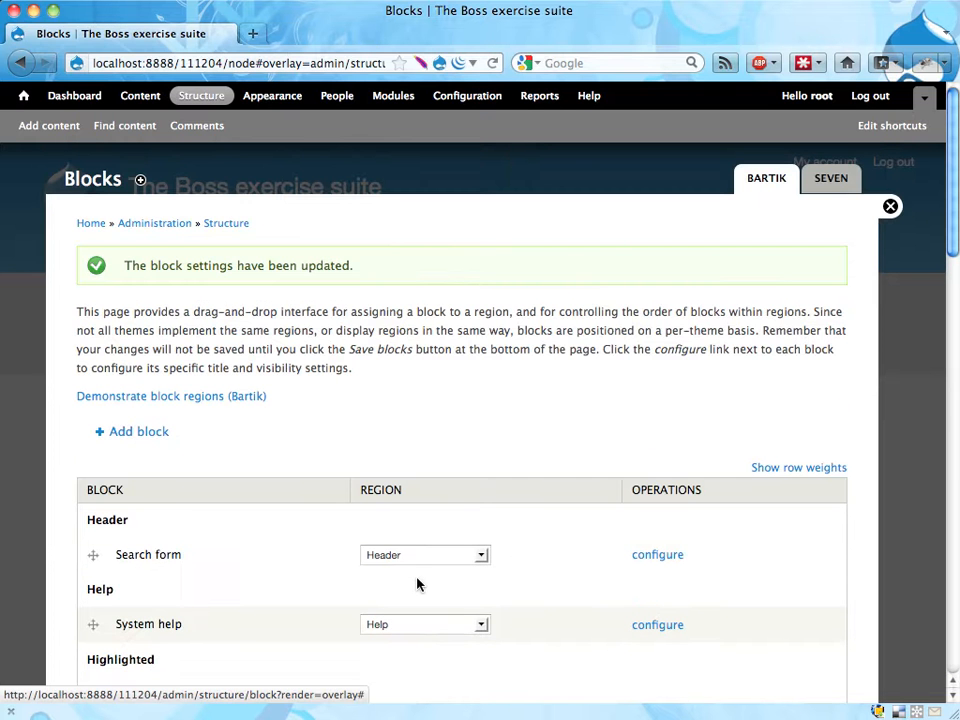
mouse_move(890, 206)
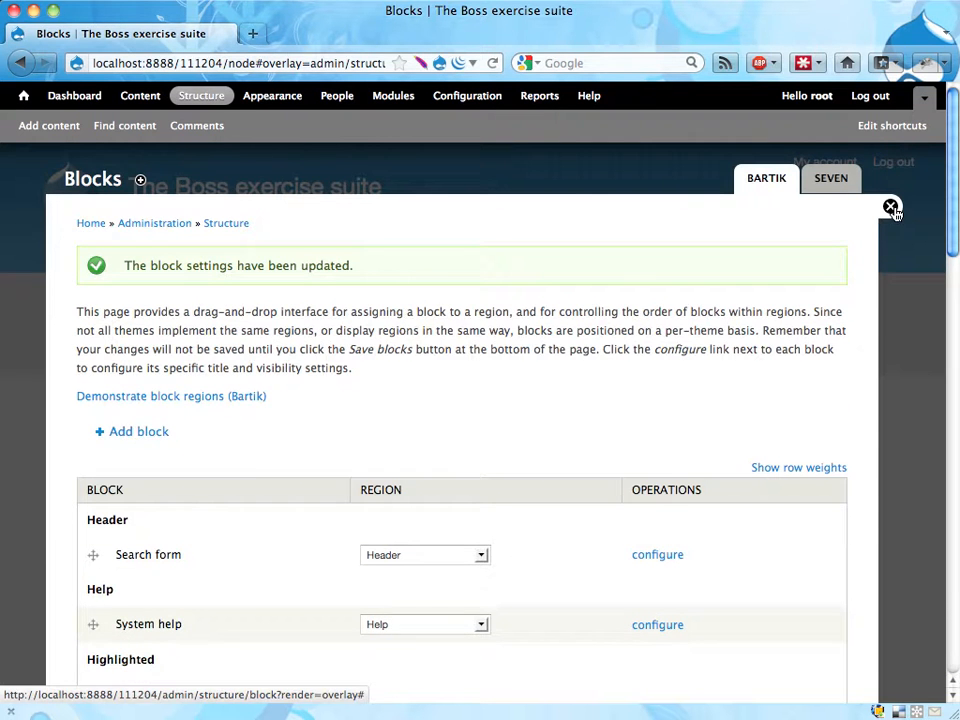
Step: Close block administration, search for 'test' from the header box, then return to the front page
left_click(890, 206)
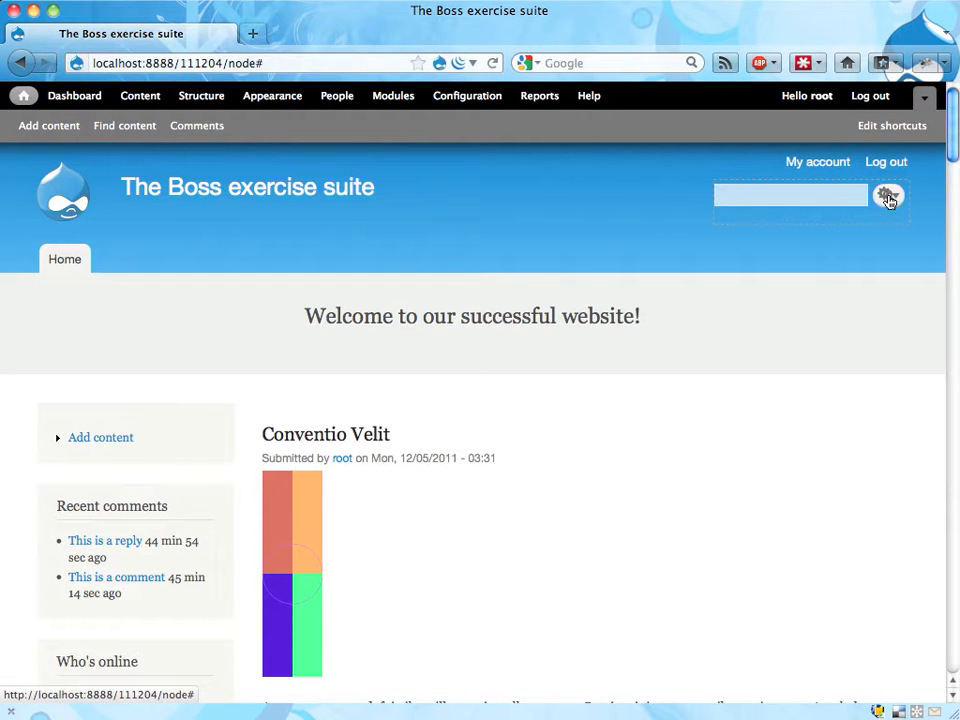
mouse_move(888, 198)
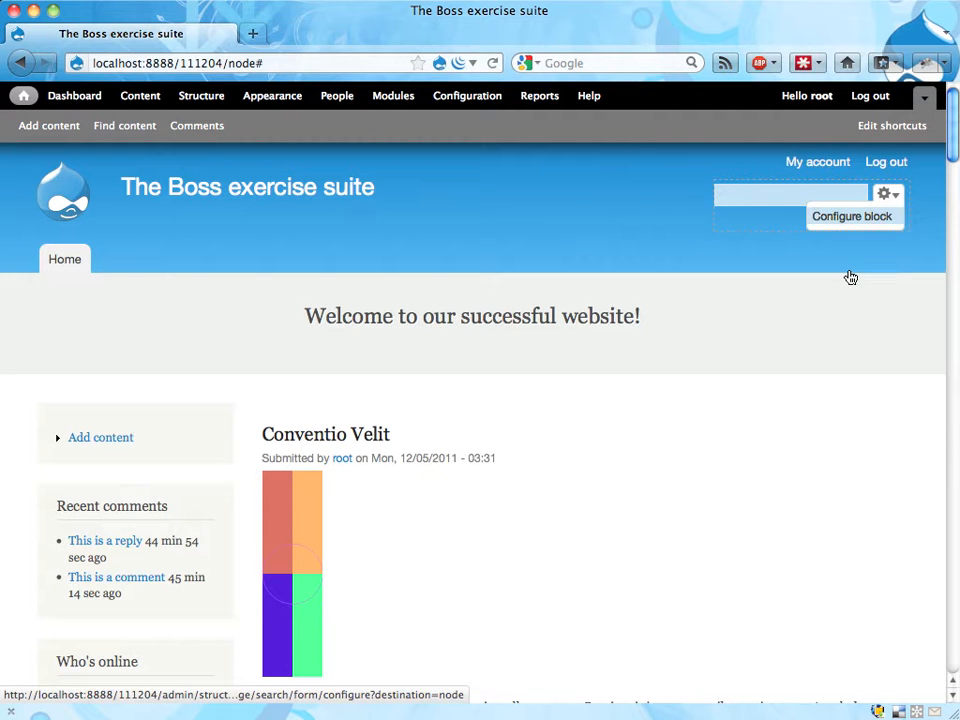
mouse_move(760, 270)
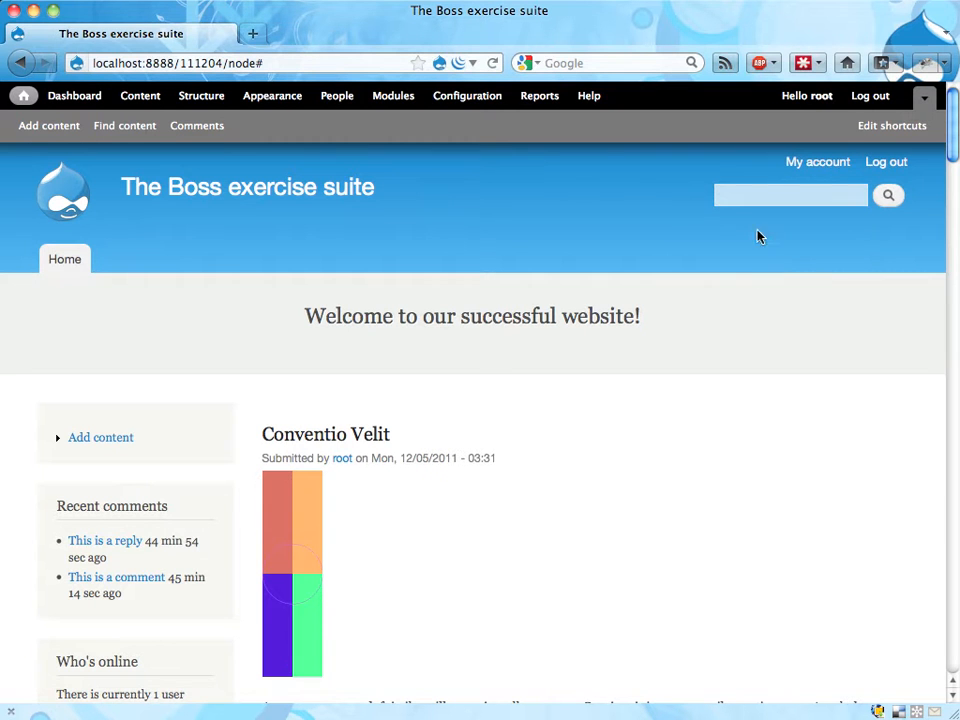
type("test")
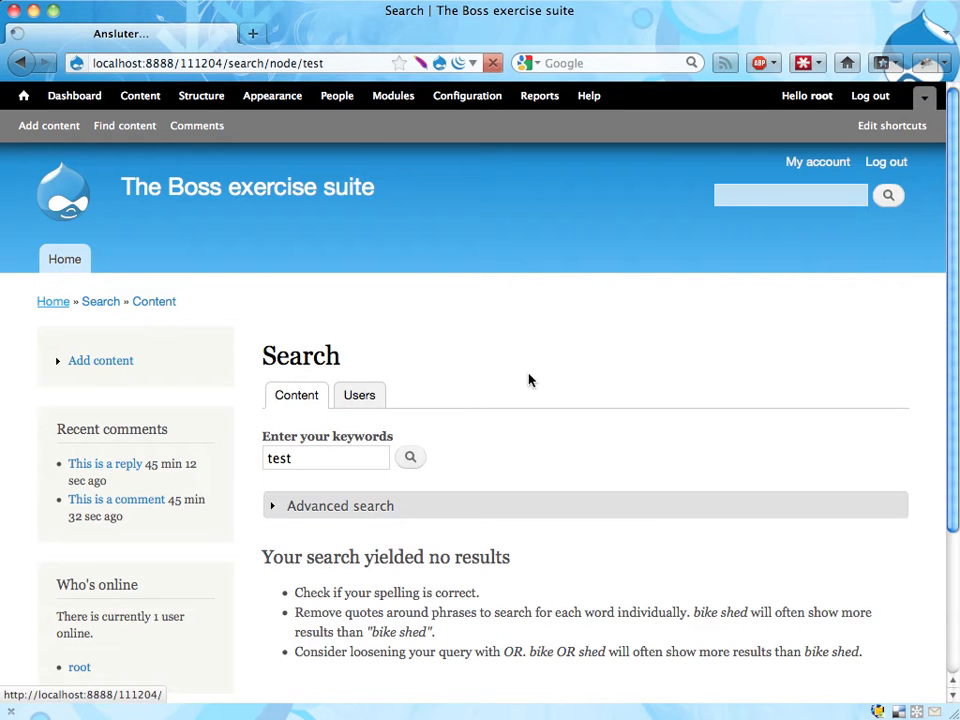
left_click(64, 260)
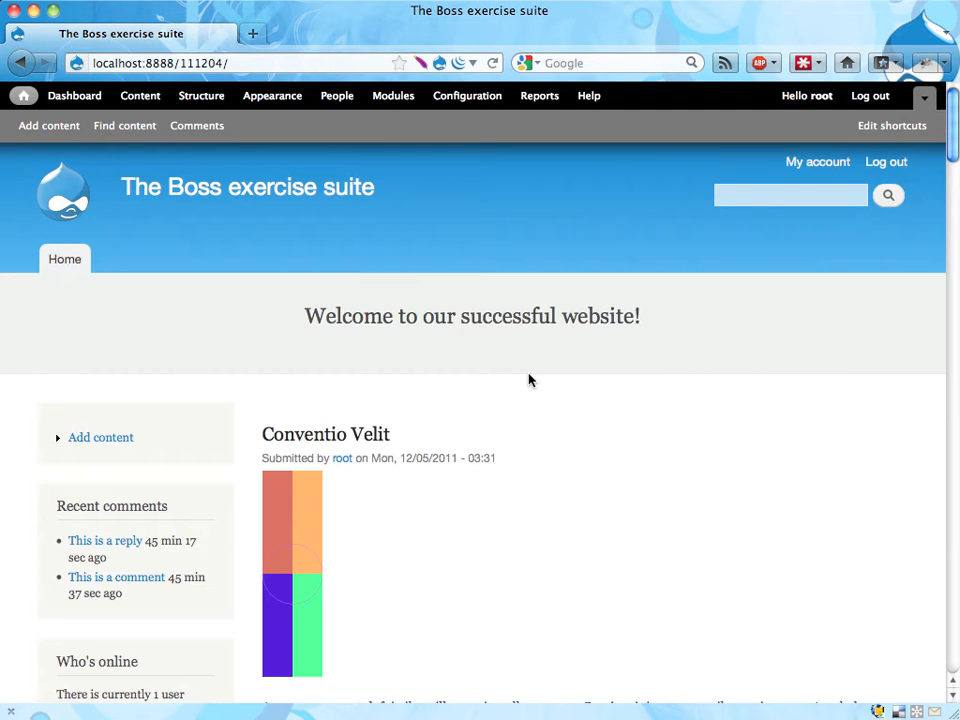